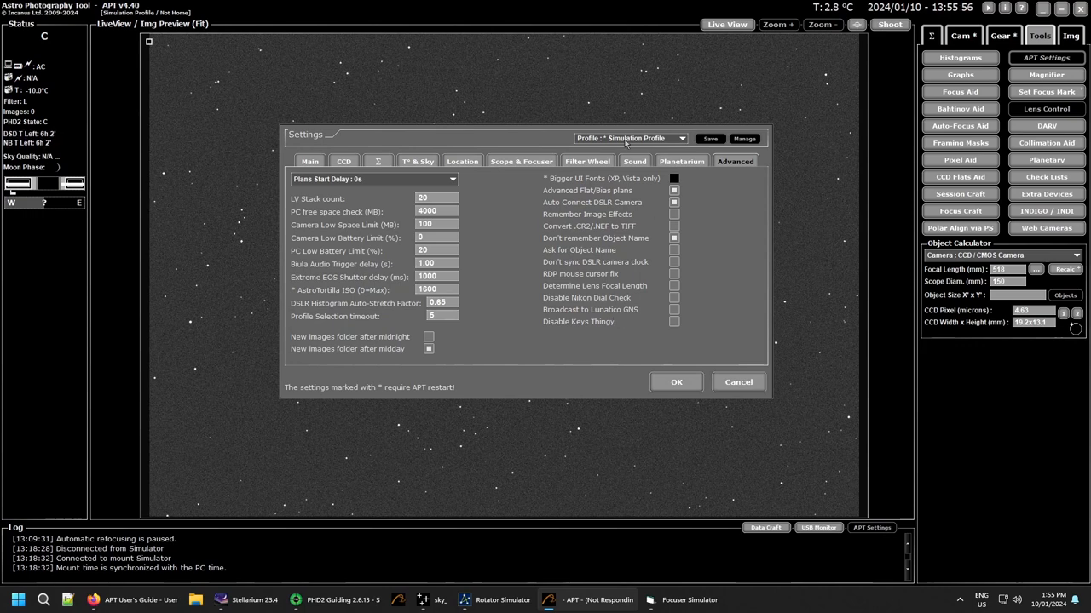
mouse_move(515, 230)
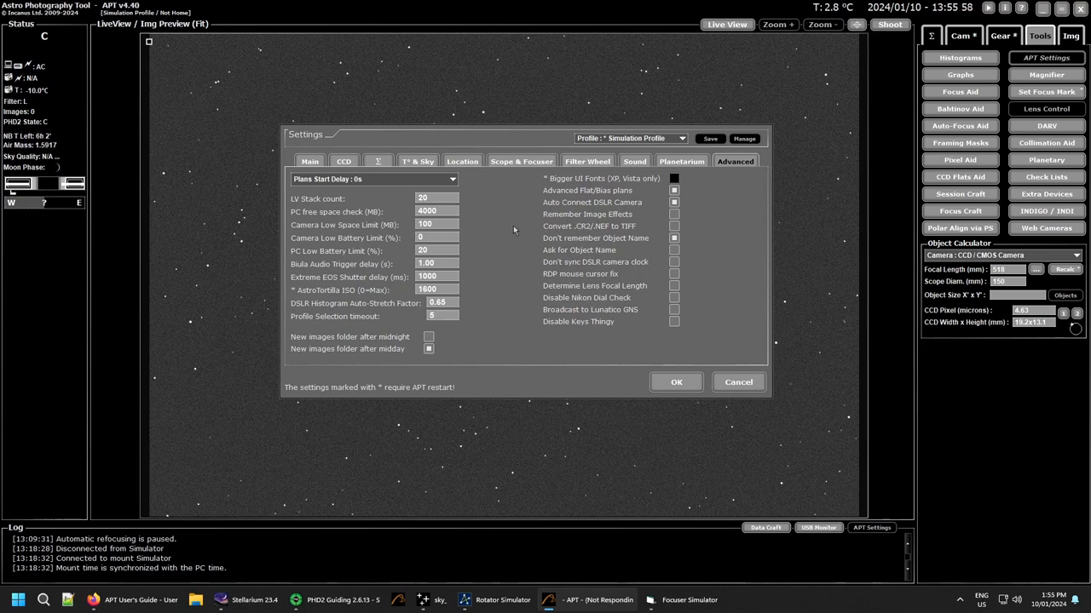
mouse_move(503, 221)
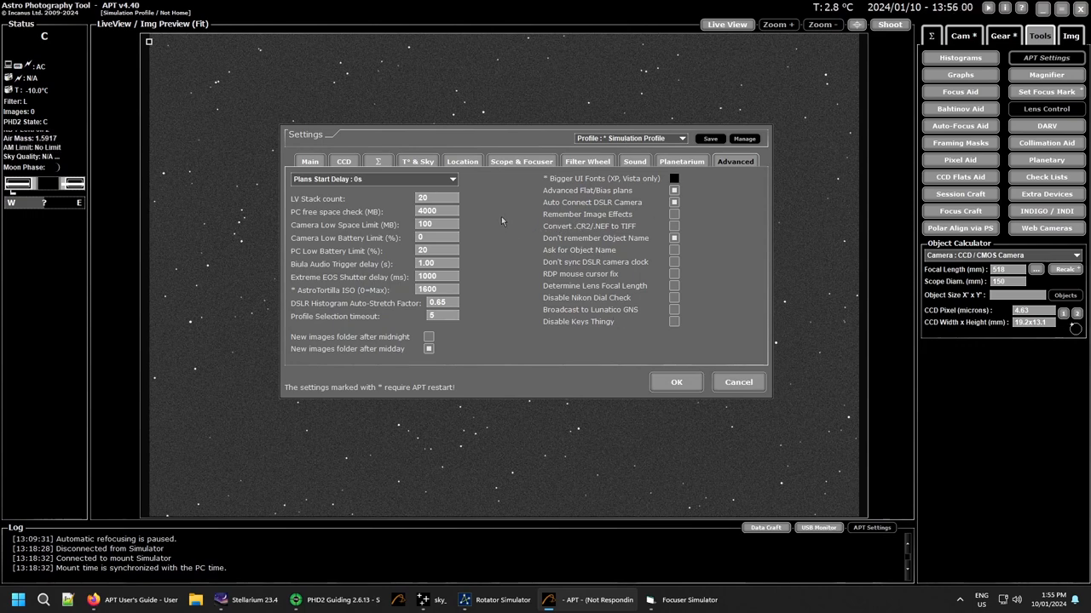
mouse_move(487, 201)
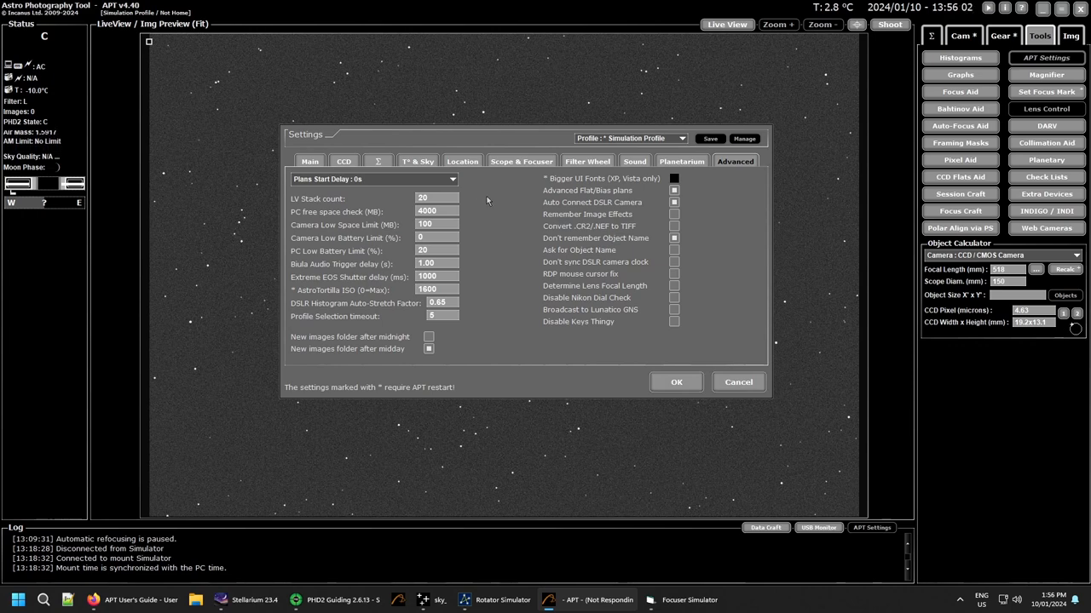
mouse_move(467, 186)
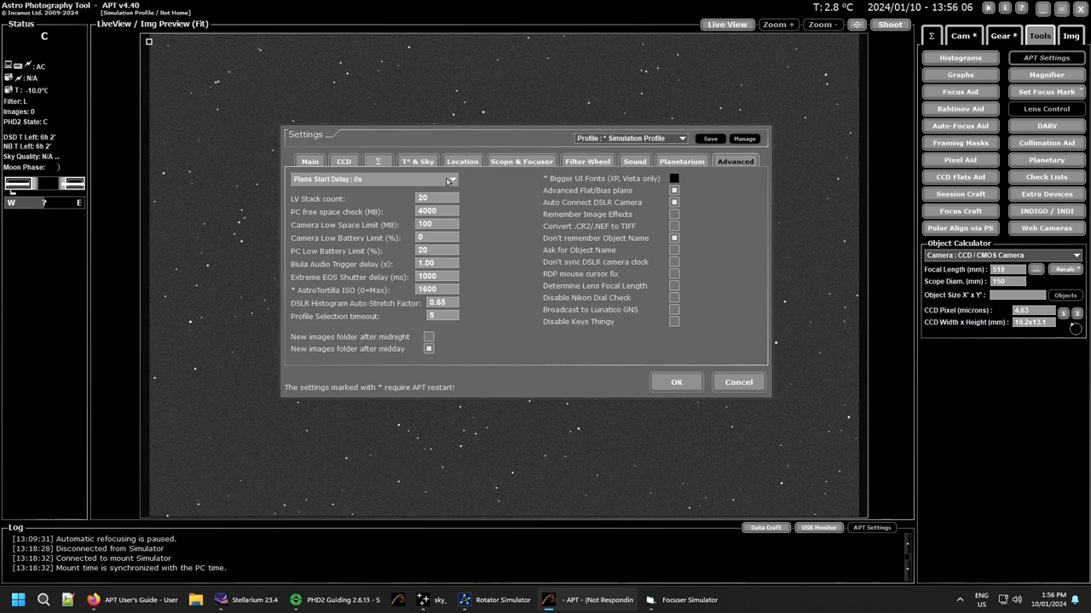
Review the piezo start delay choices in Advanced settings without changing the value
left_click(451, 179)
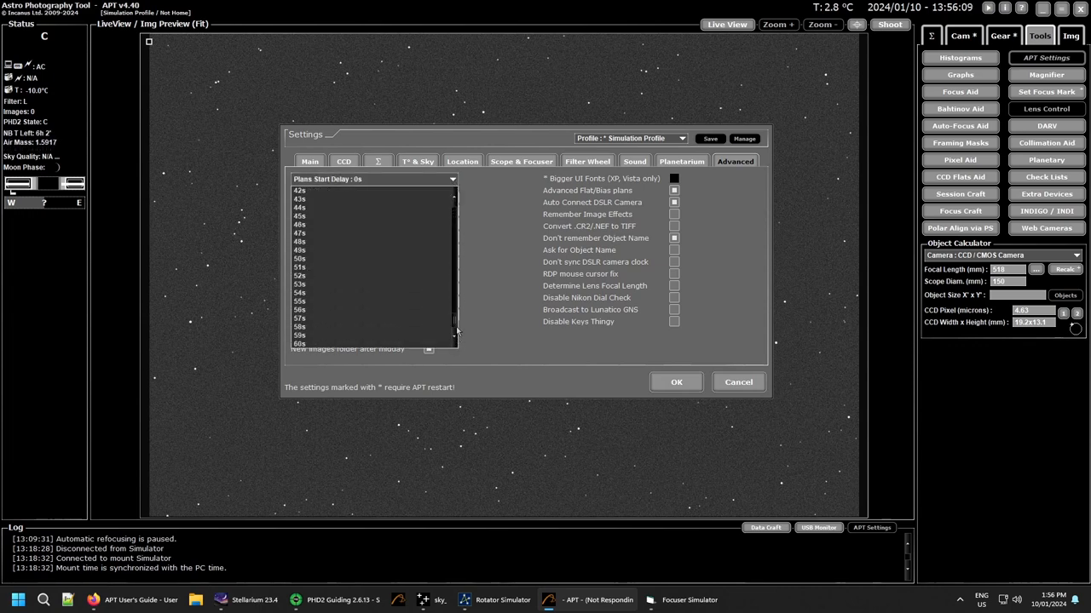
left_click(453, 179)
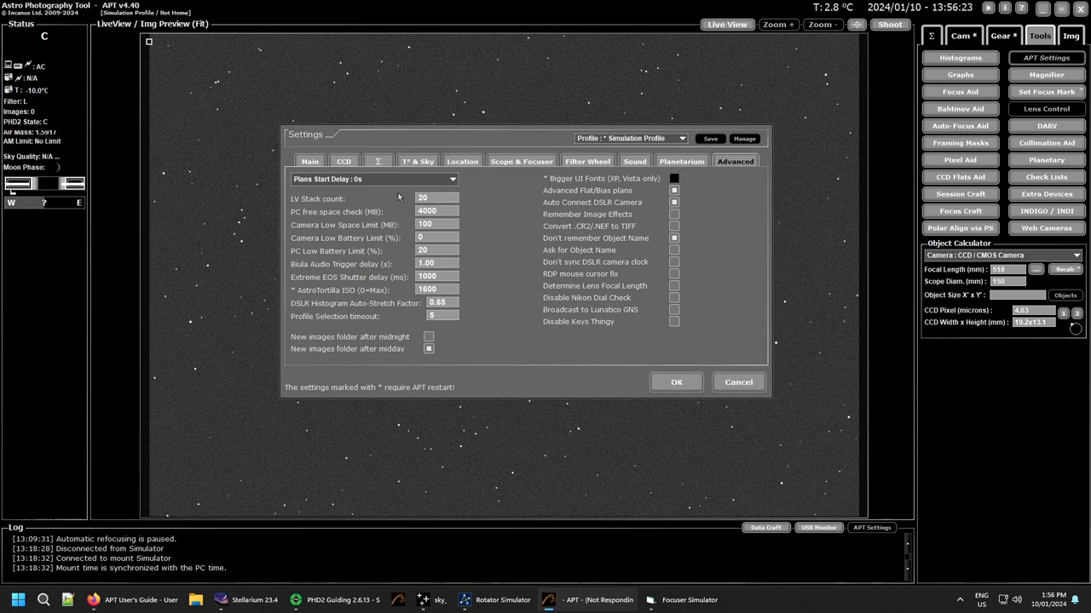
mouse_move(480, 208)
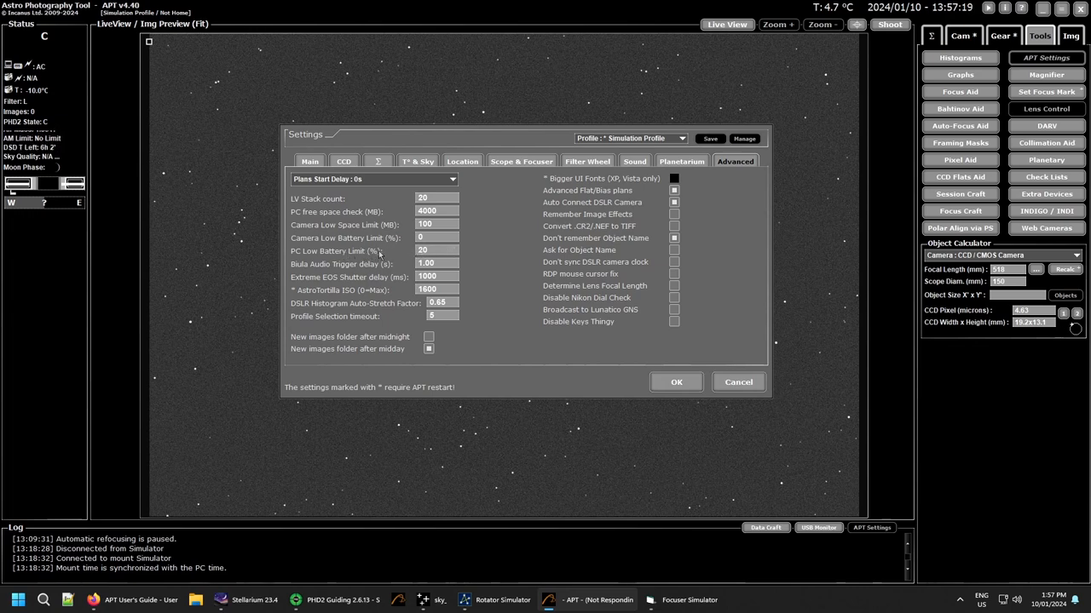
mouse_move(473, 269)
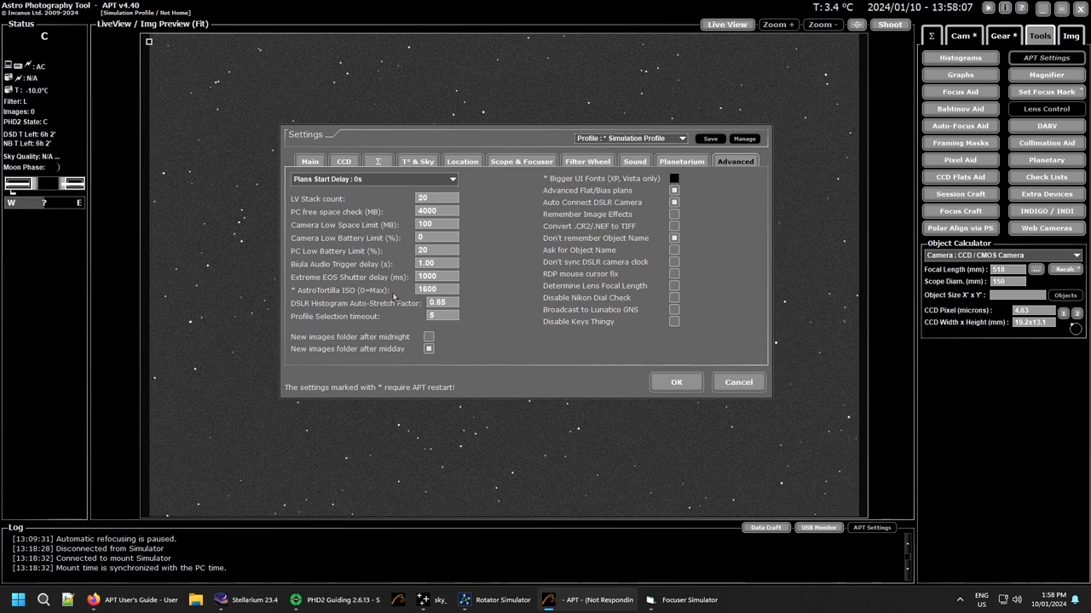
mouse_move(426, 289)
type("0.5")
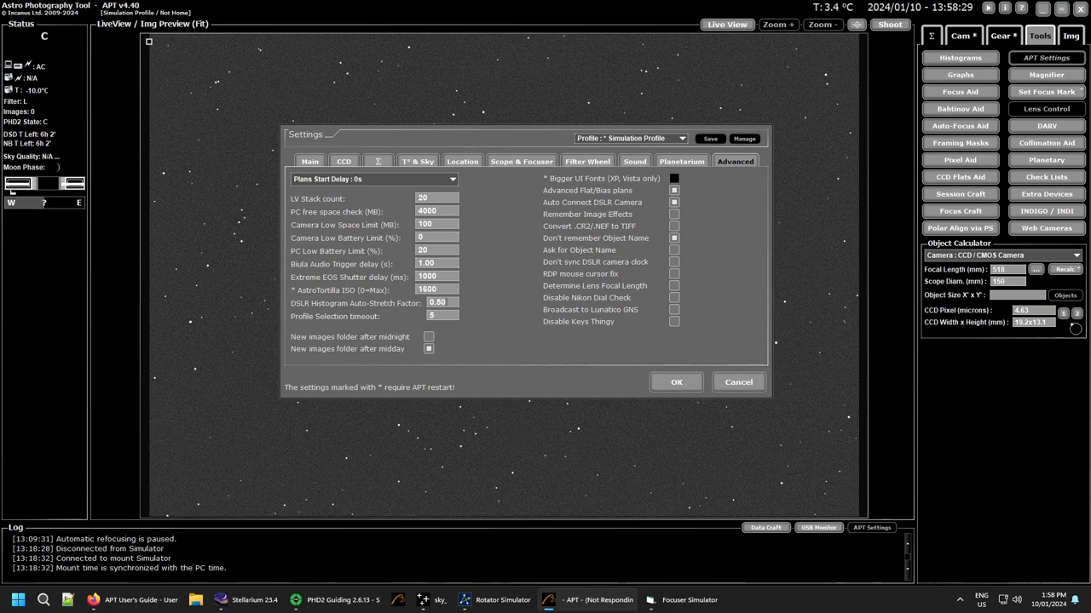
mouse_move(474, 313)
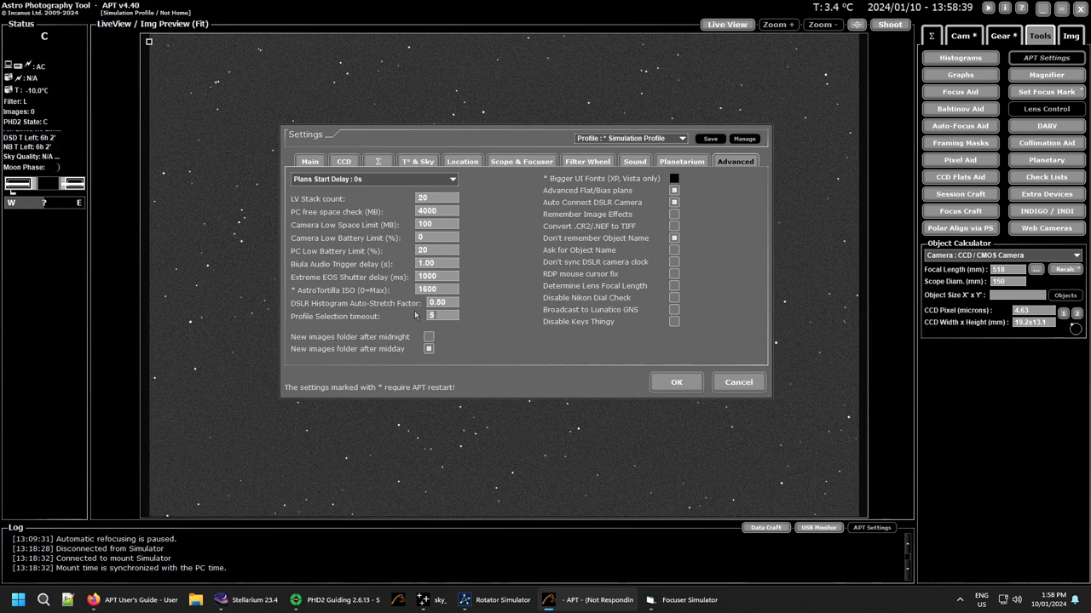
mouse_move(480, 323)
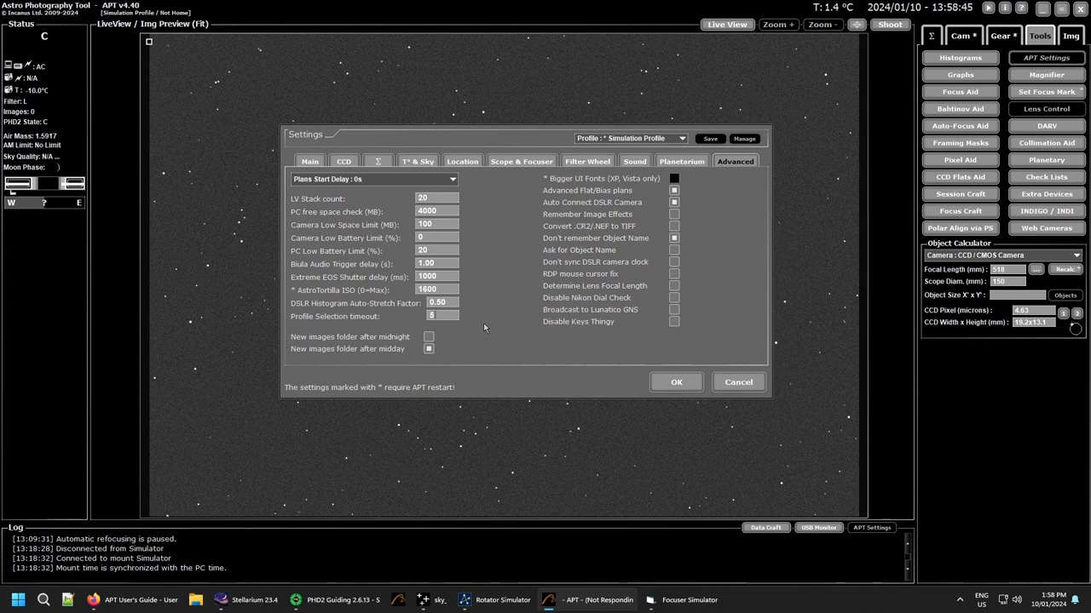
mouse_move(480, 327)
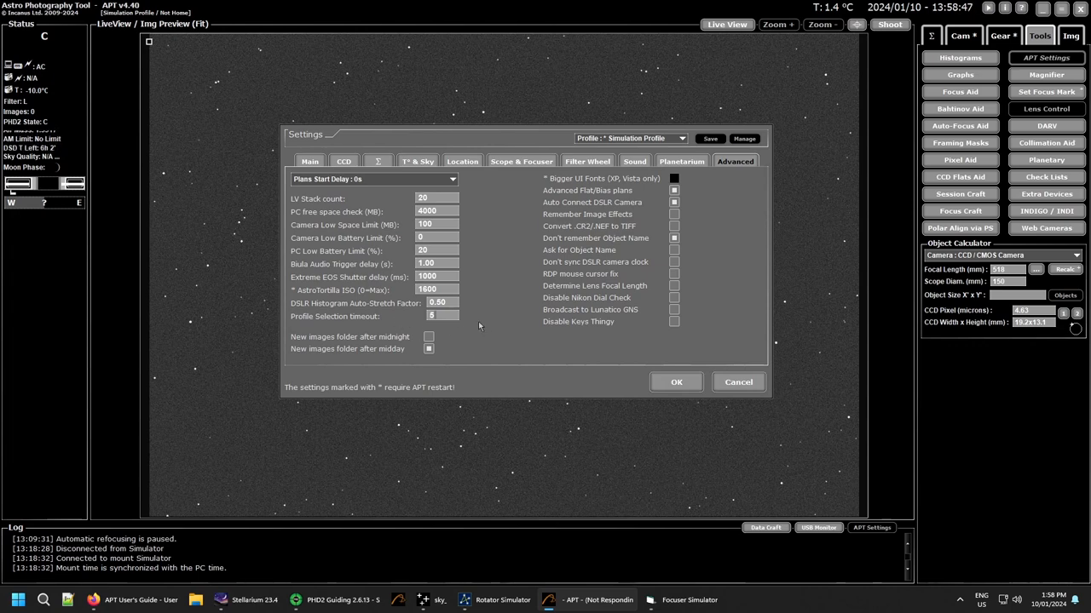
mouse_move(475, 324)
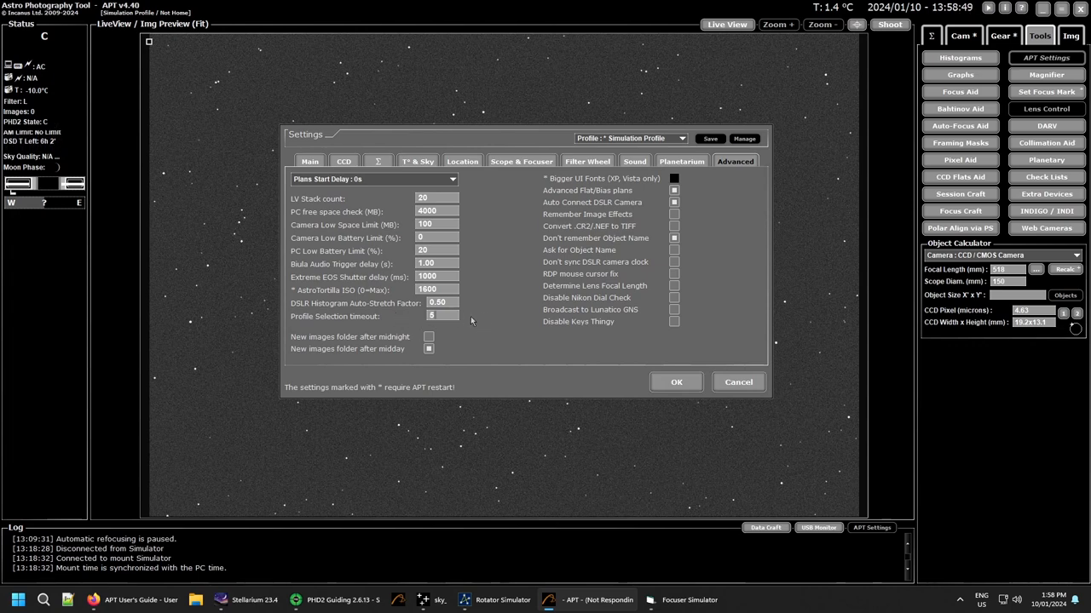
mouse_move(468, 331)
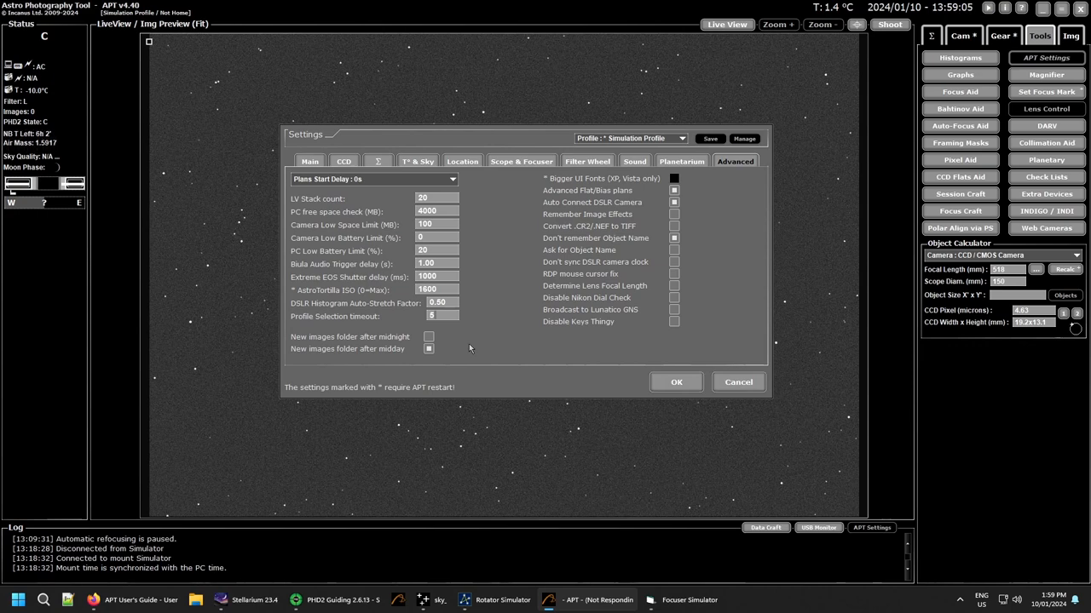
mouse_move(518, 286)
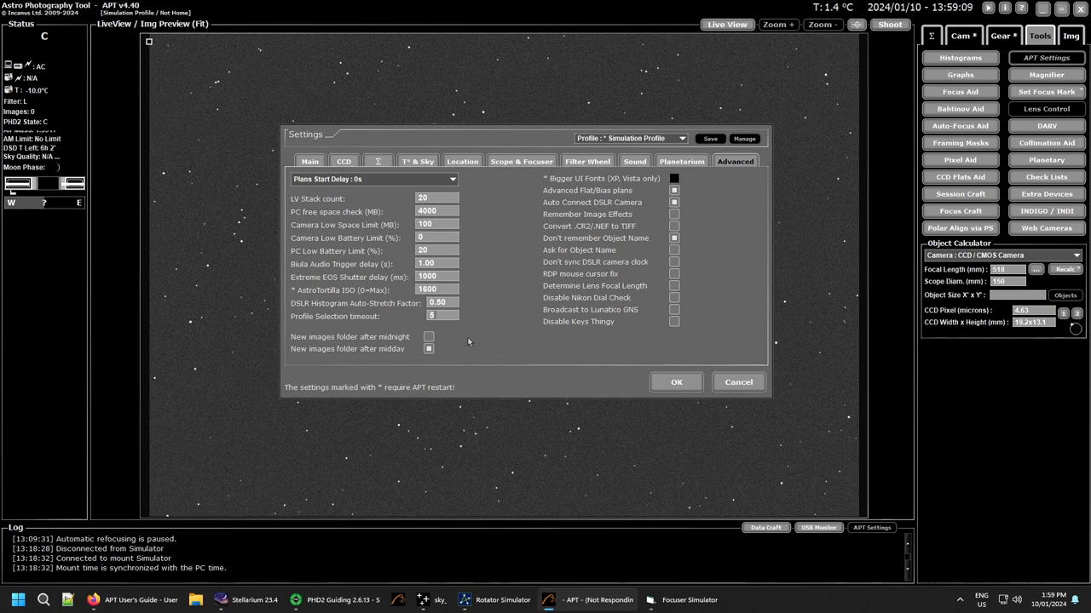
mouse_move(635, 209)
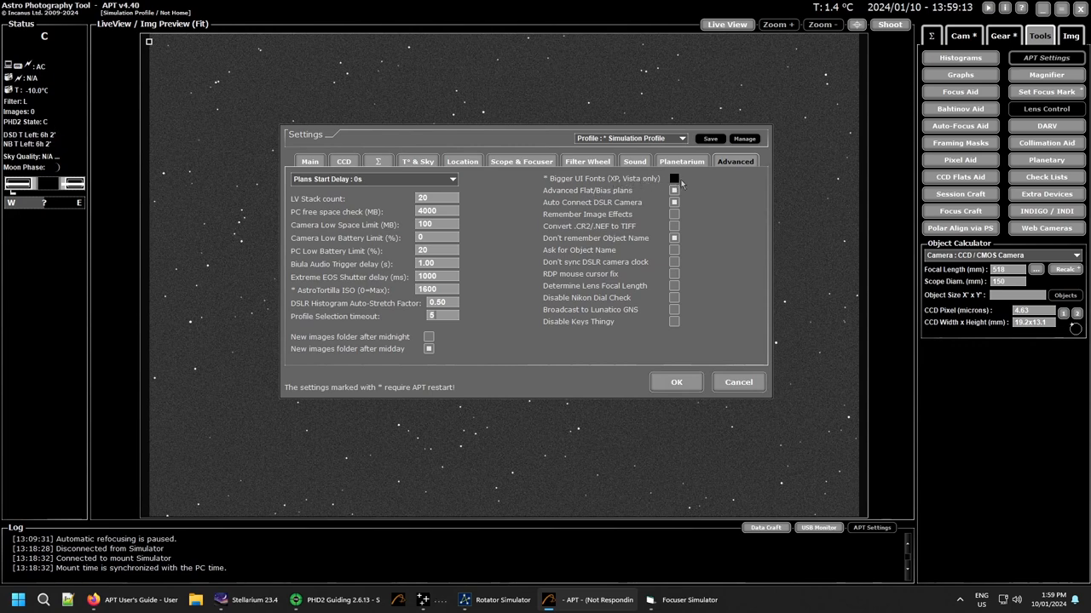
mouse_move(699, 179)
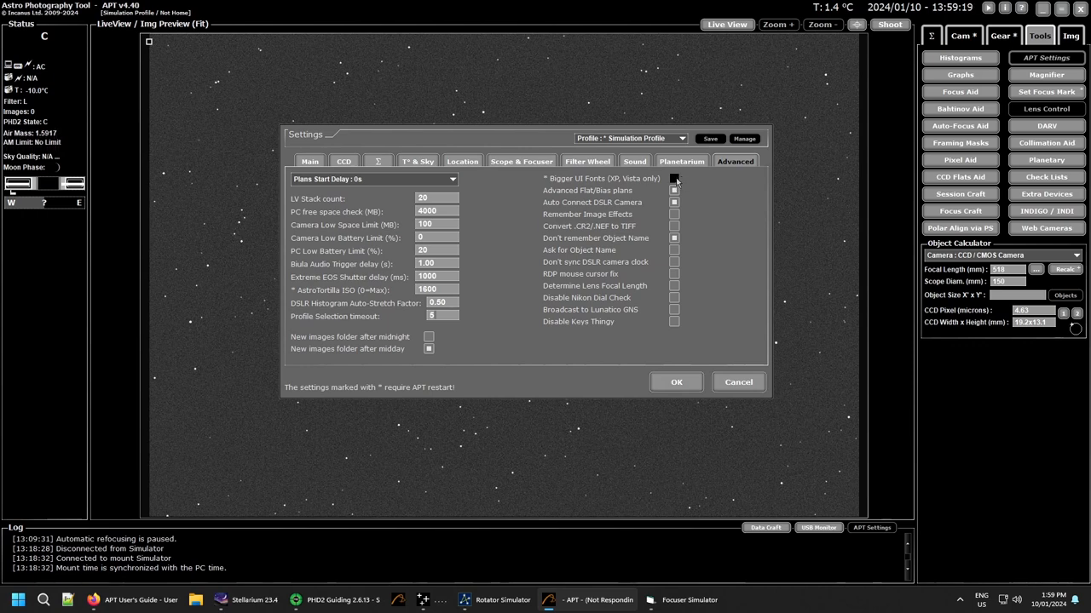
left_click(673, 179)
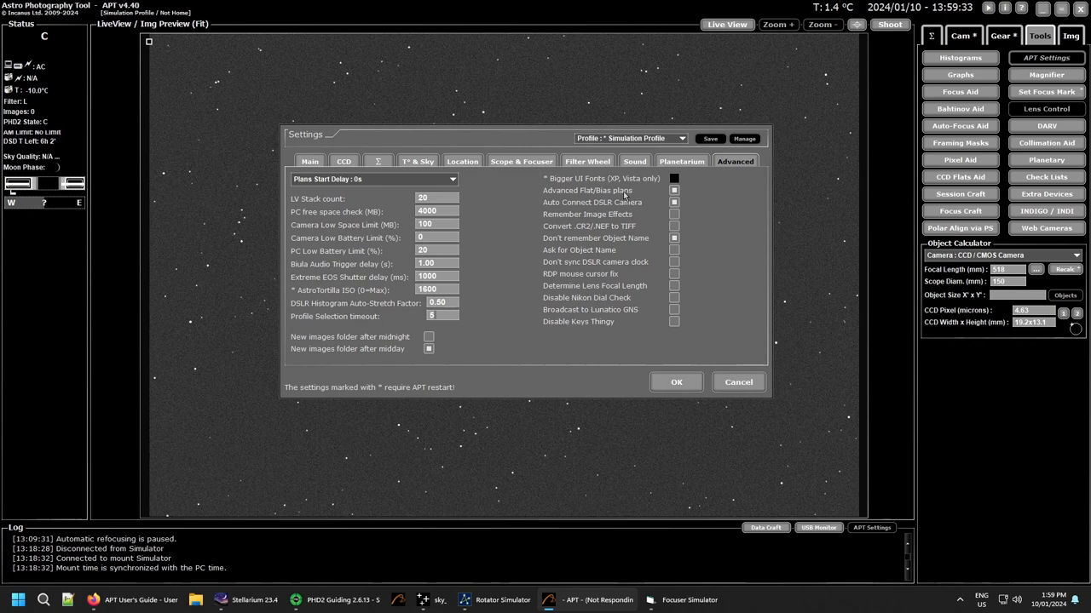
mouse_move(622, 197)
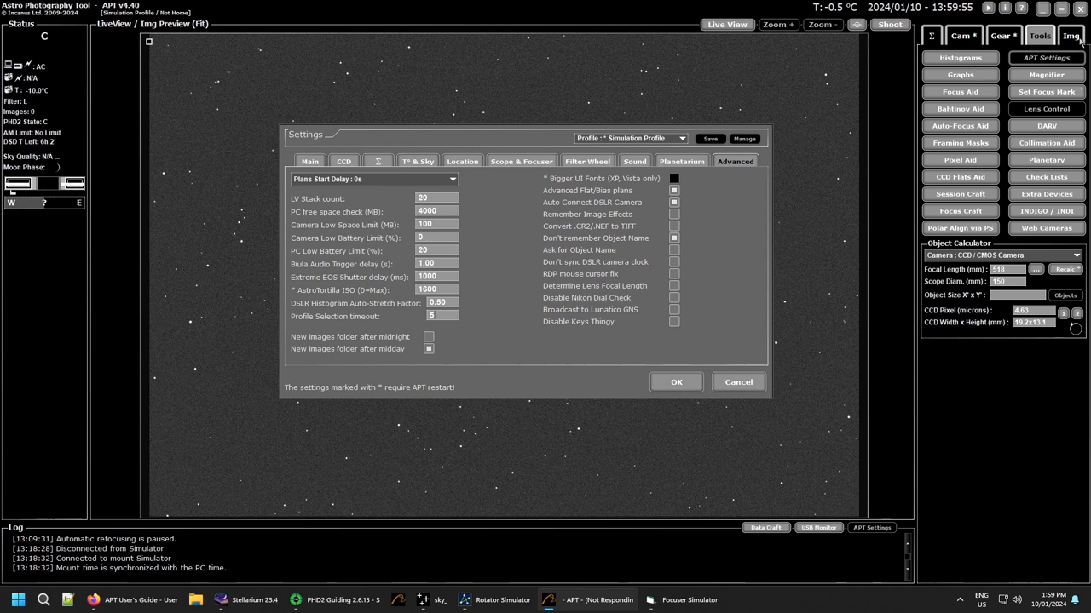
Show the captured images list (Img) and bring up the Preview Effects popup
left_click(1070, 36)
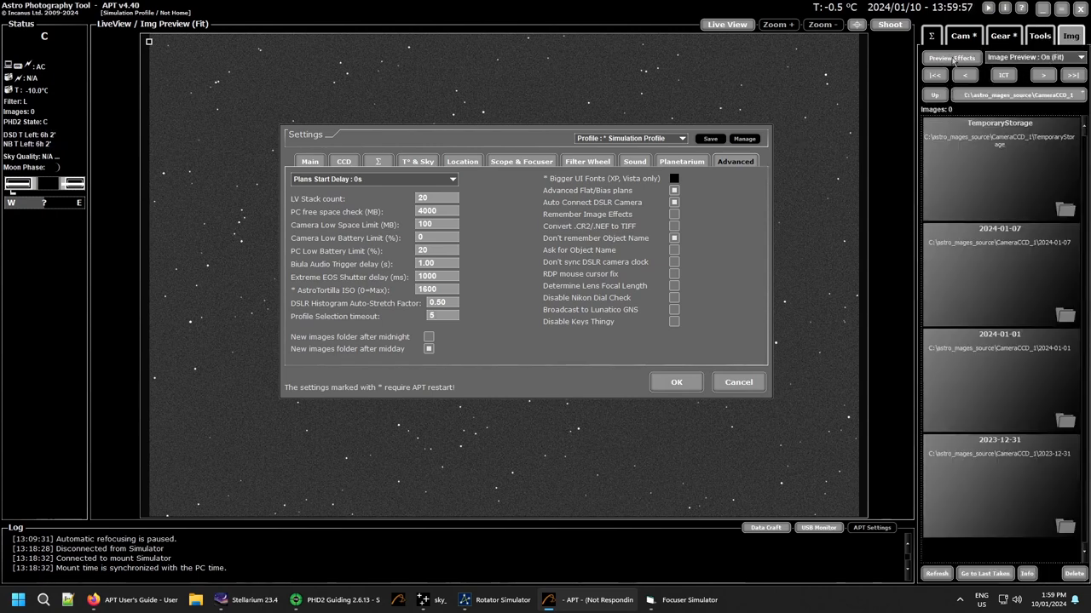
left_click(951, 58)
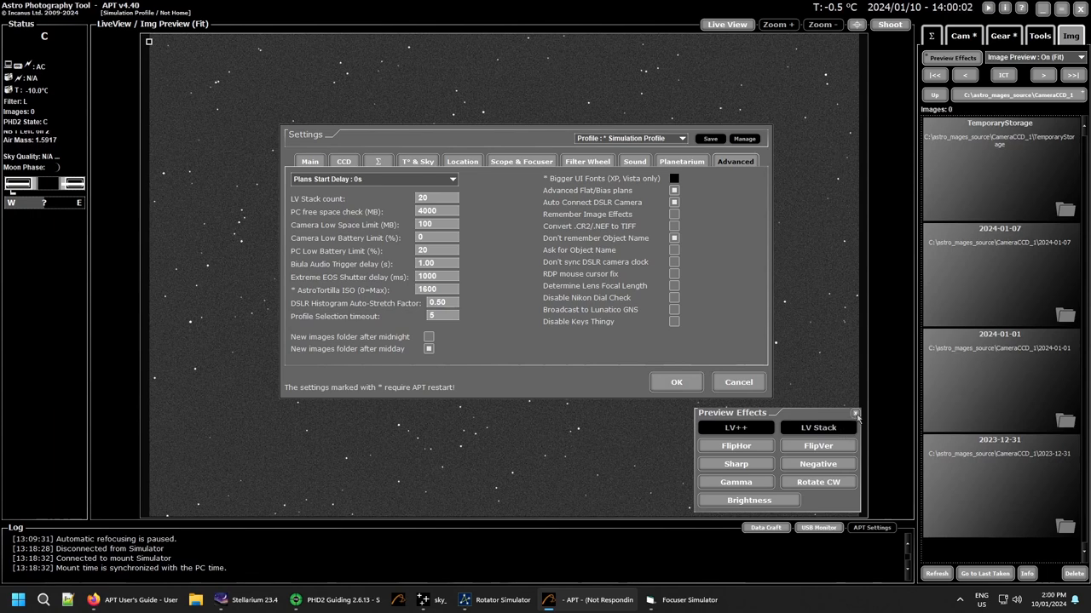
left_click(855, 414)
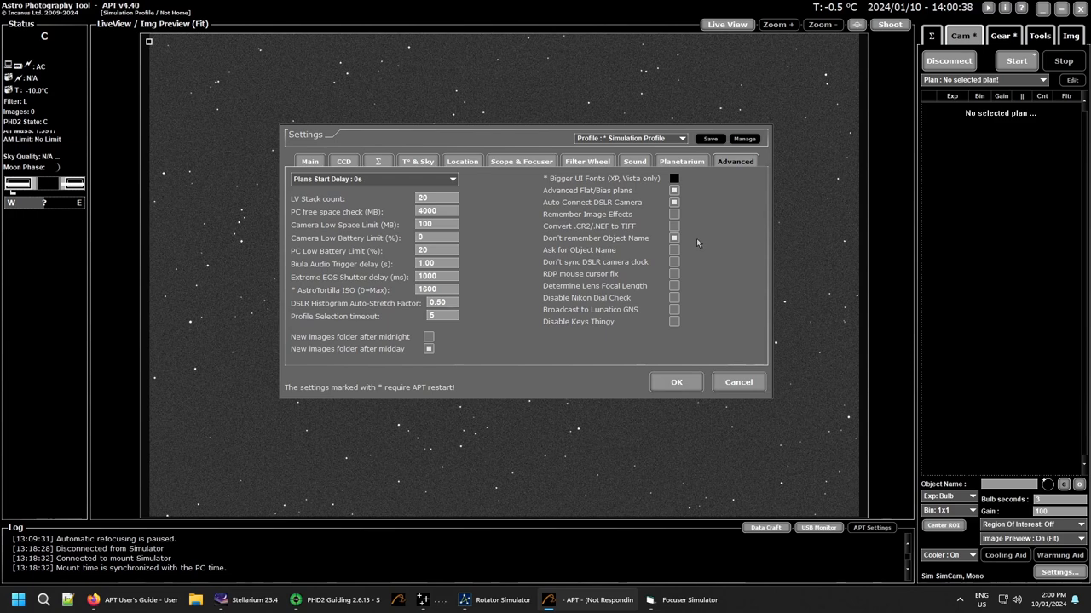
mouse_move(690, 244)
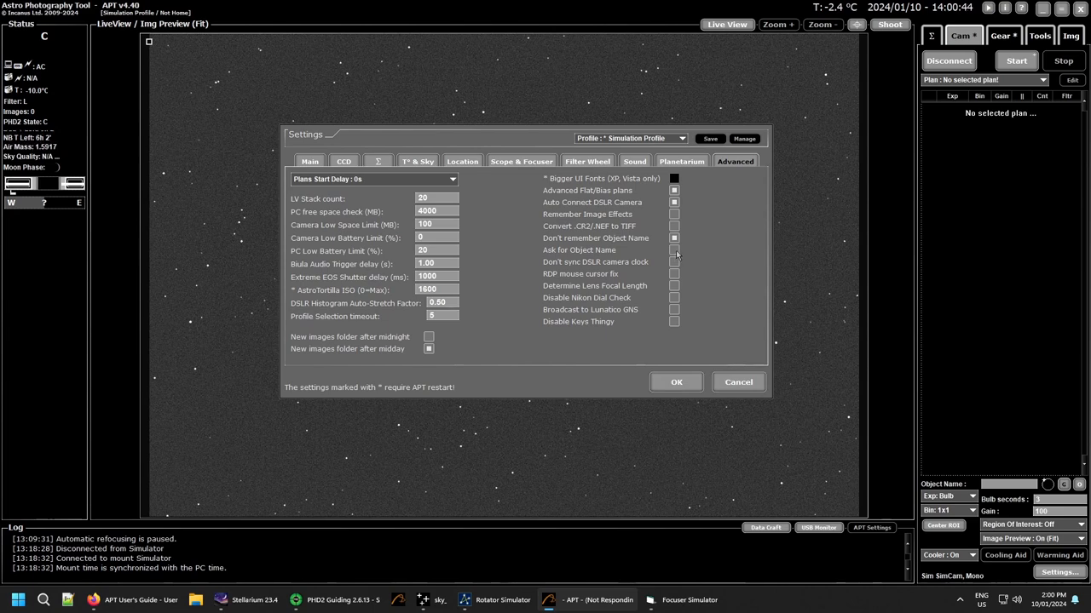
mouse_move(740, 223)
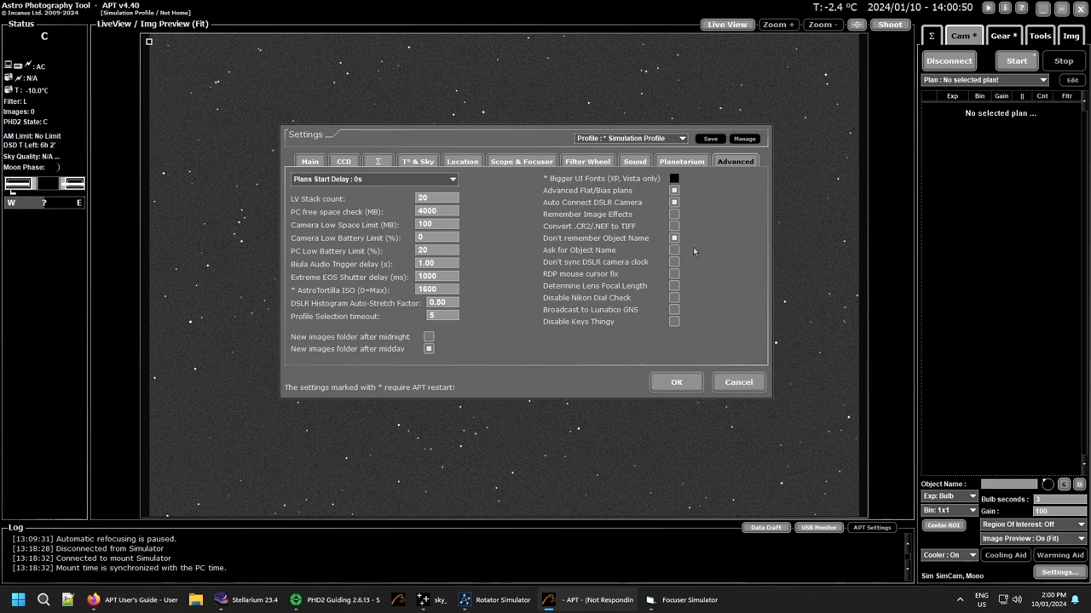
mouse_move(695, 262)
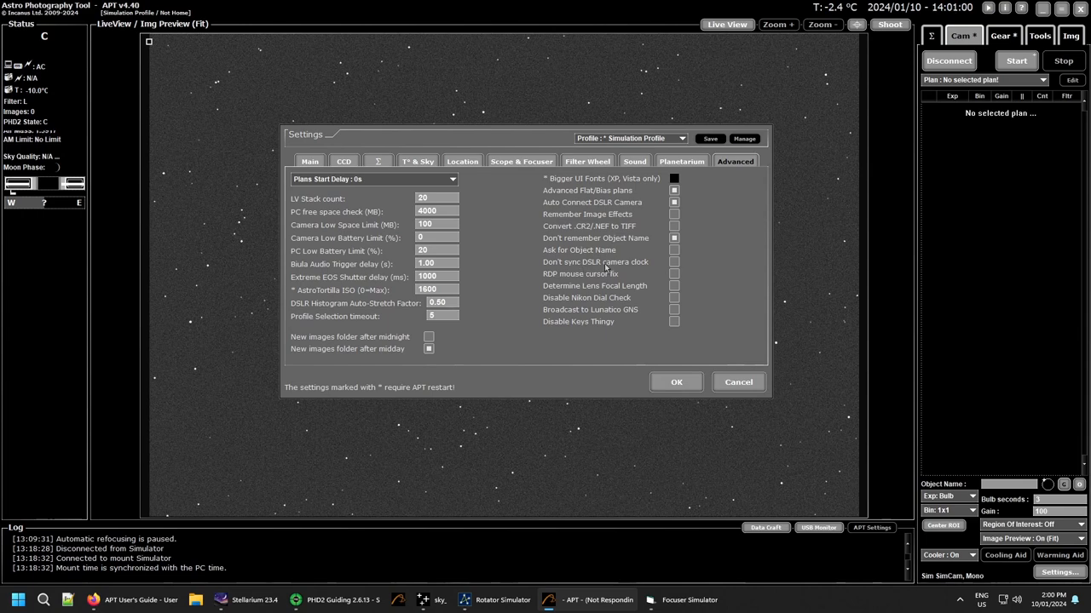
mouse_move(593, 281)
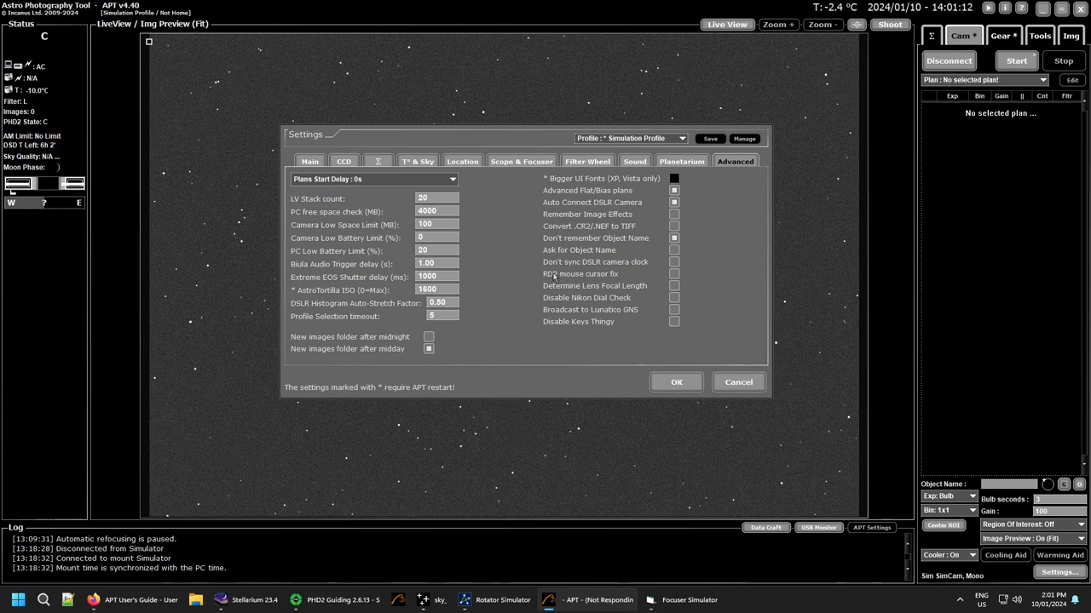
mouse_move(536, 288)
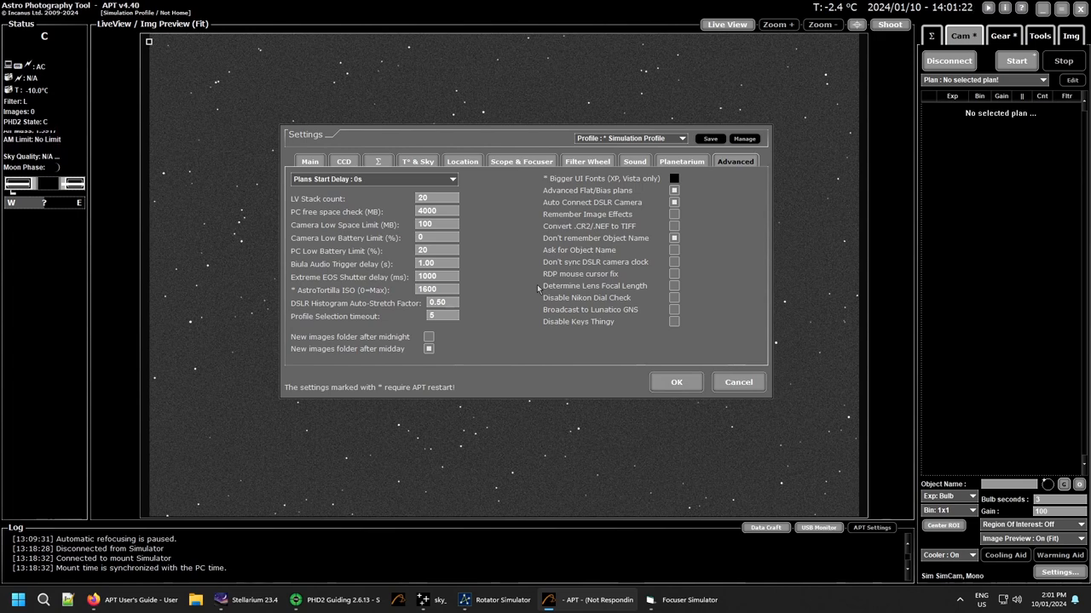
mouse_move(616, 289)
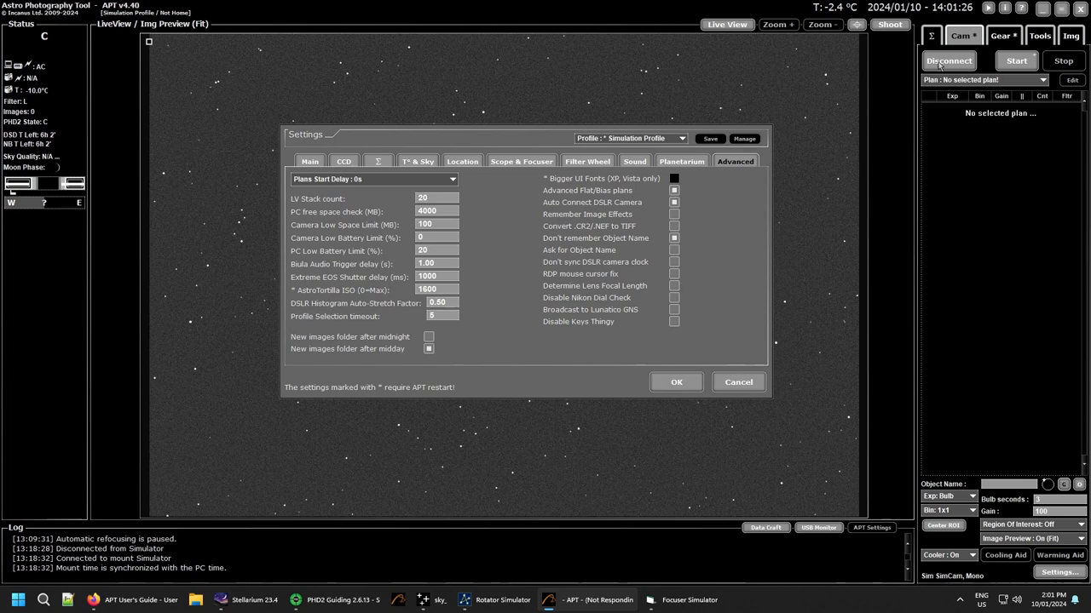
left_click(1040, 34)
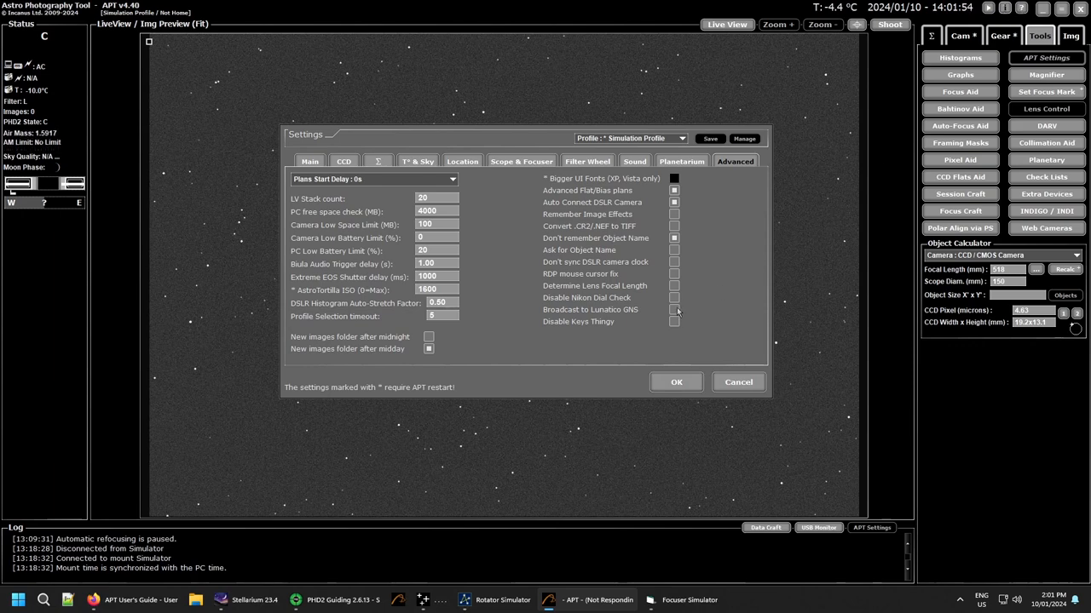
mouse_move(675, 296)
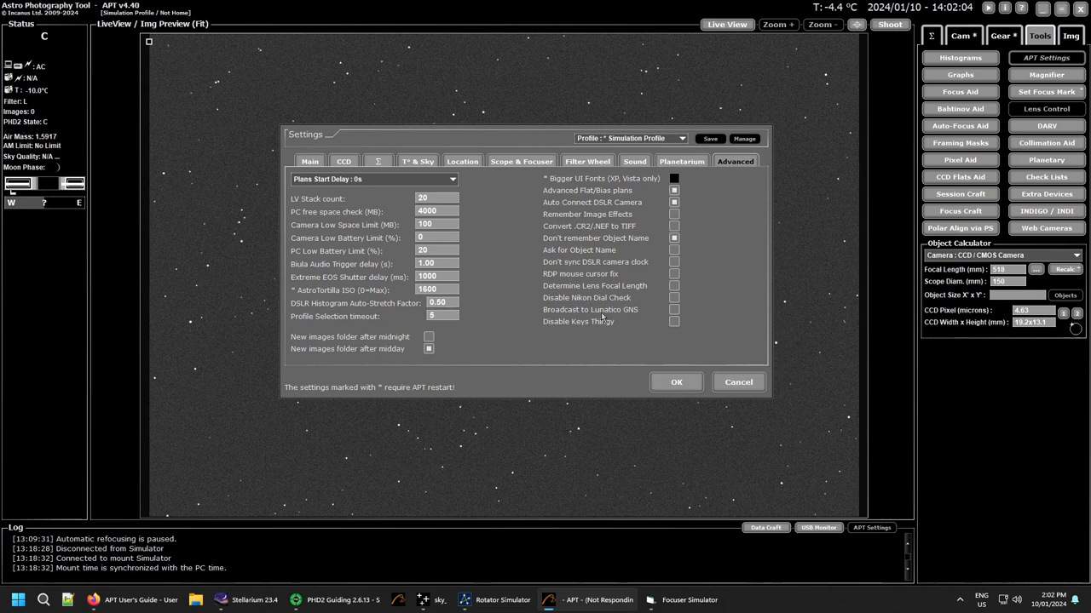
mouse_move(637, 317)
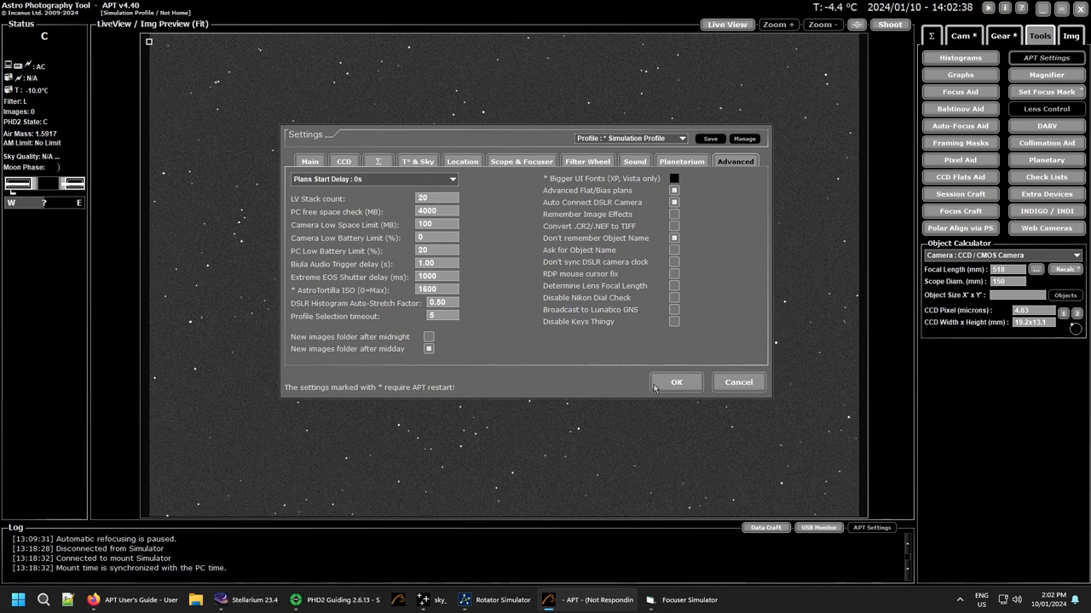
mouse_move(562, 333)
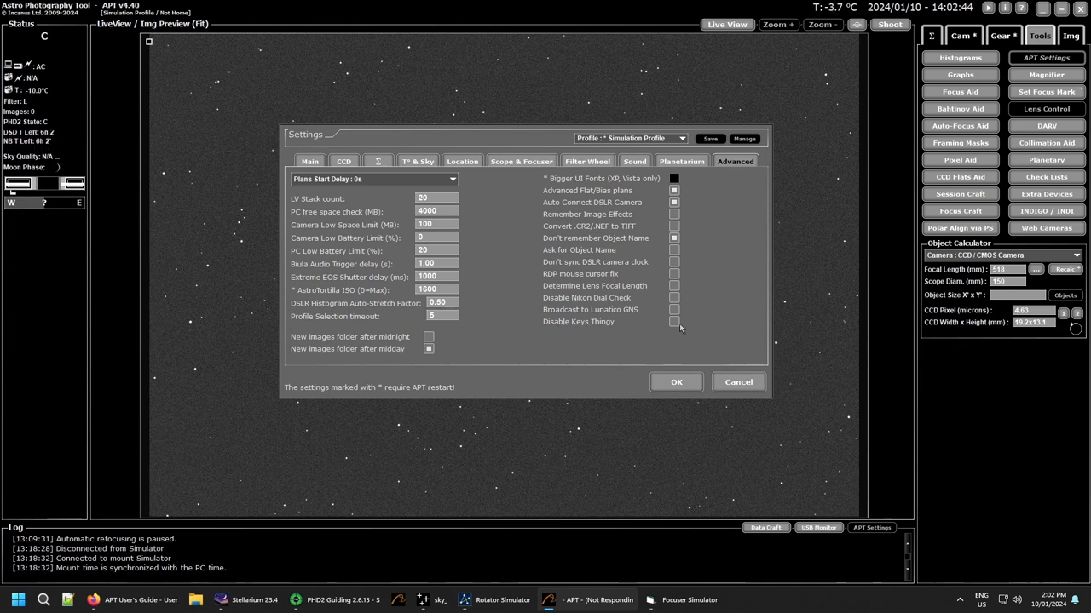
mouse_move(713, 331)
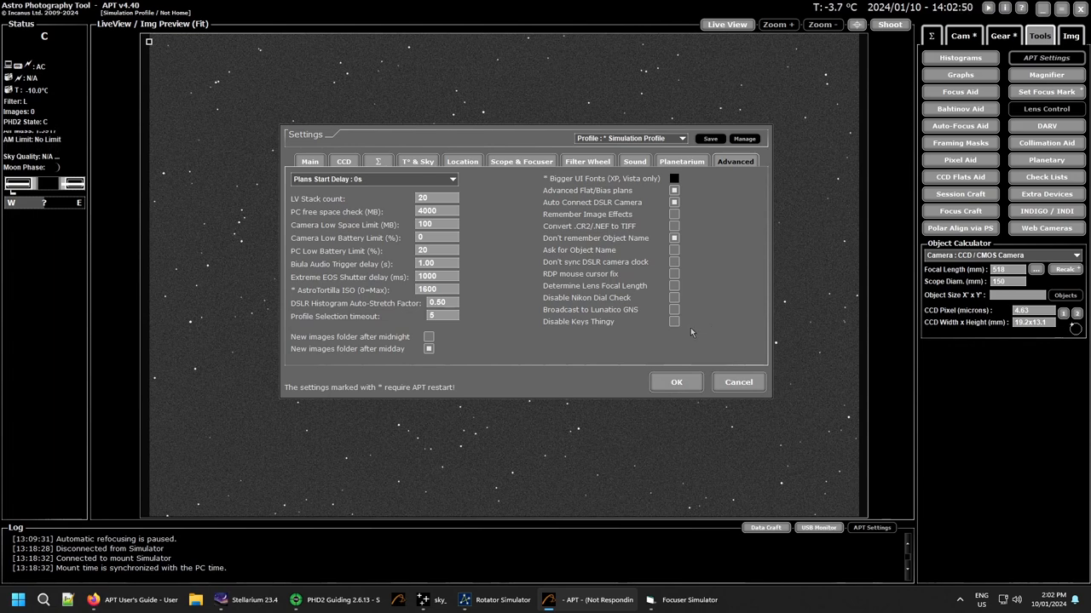
mouse_move(699, 318)
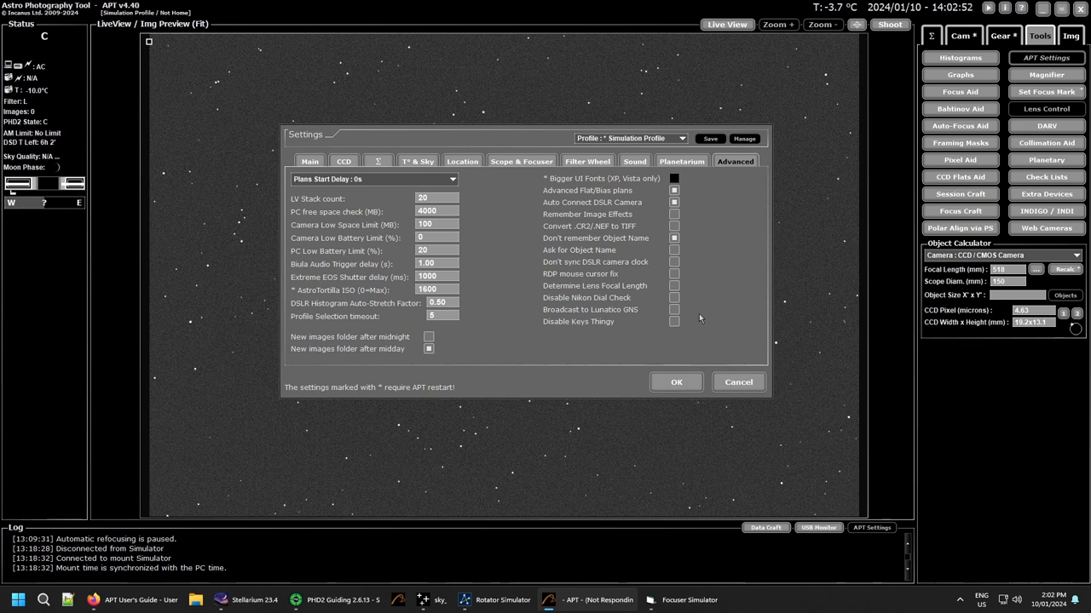